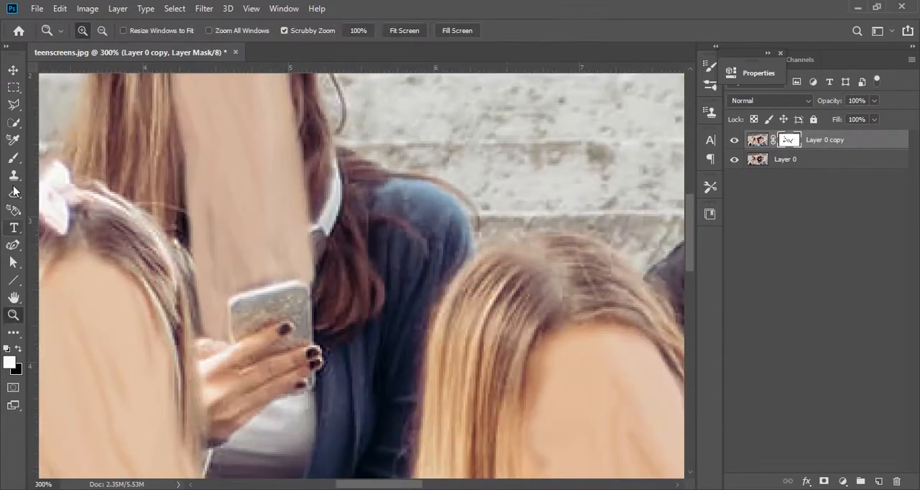
Place the meteor and comet-tail layers over the faces and accept the warp warning.
click(102, 30)
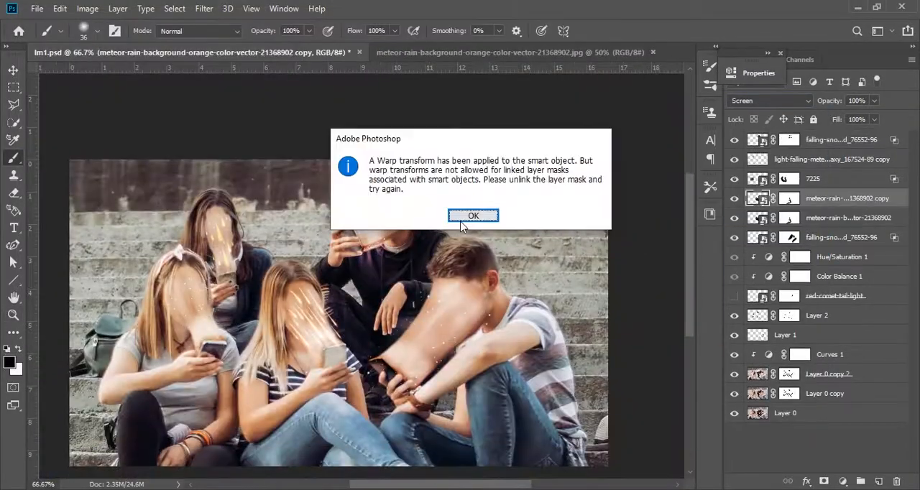
click(473, 215)
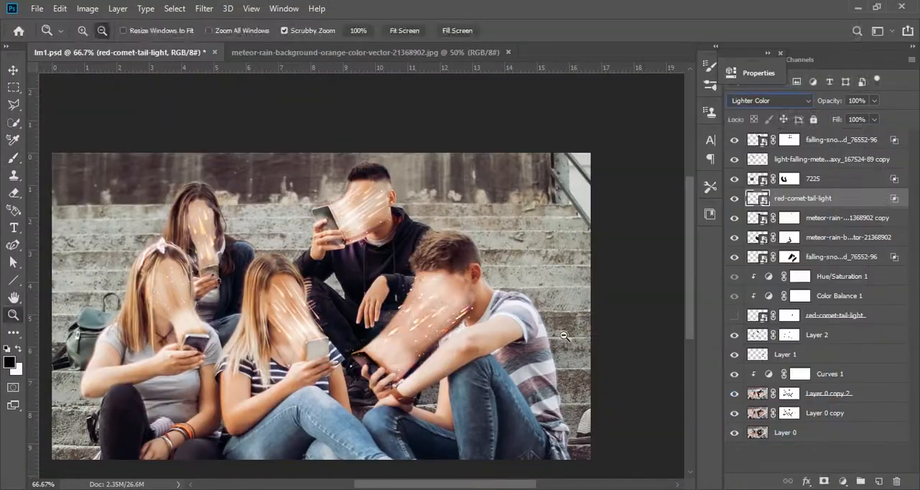